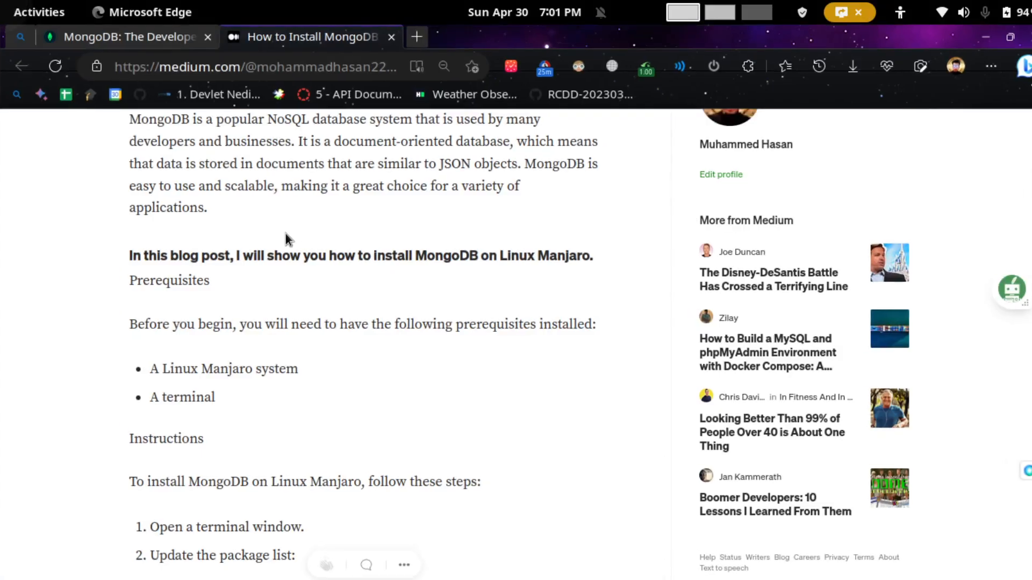
- Glance at the MongoDB homepage, then read the Medium guide down to the pamac build install commands
left_click(128, 36)
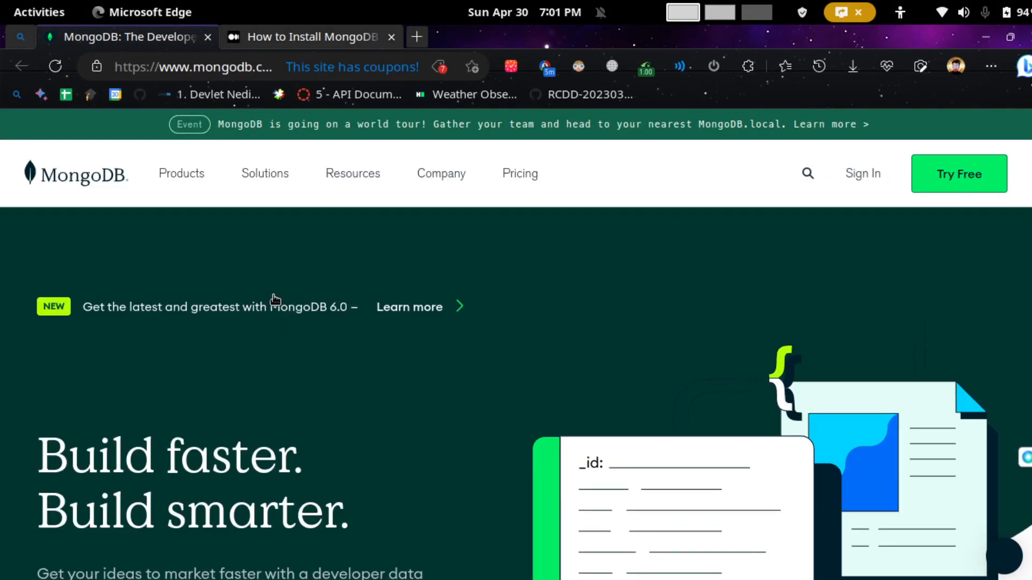
left_click(181, 173)
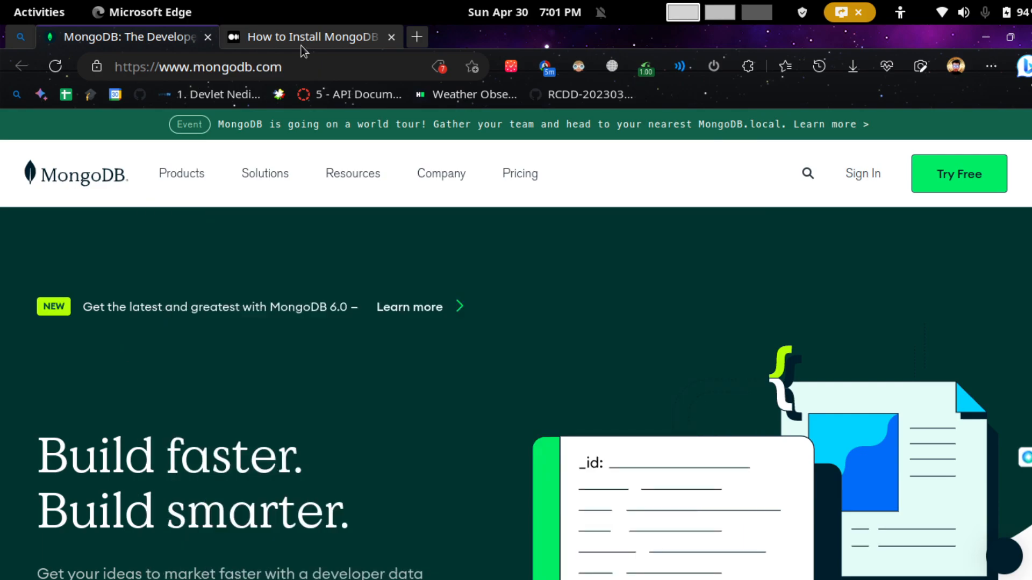
left_click(310, 36)
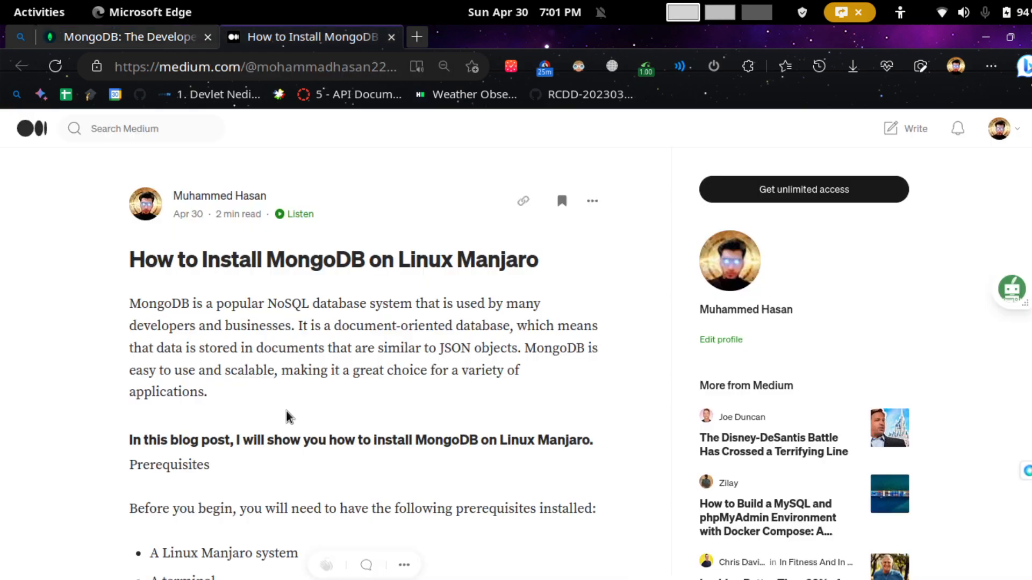
scroll("down", 3)
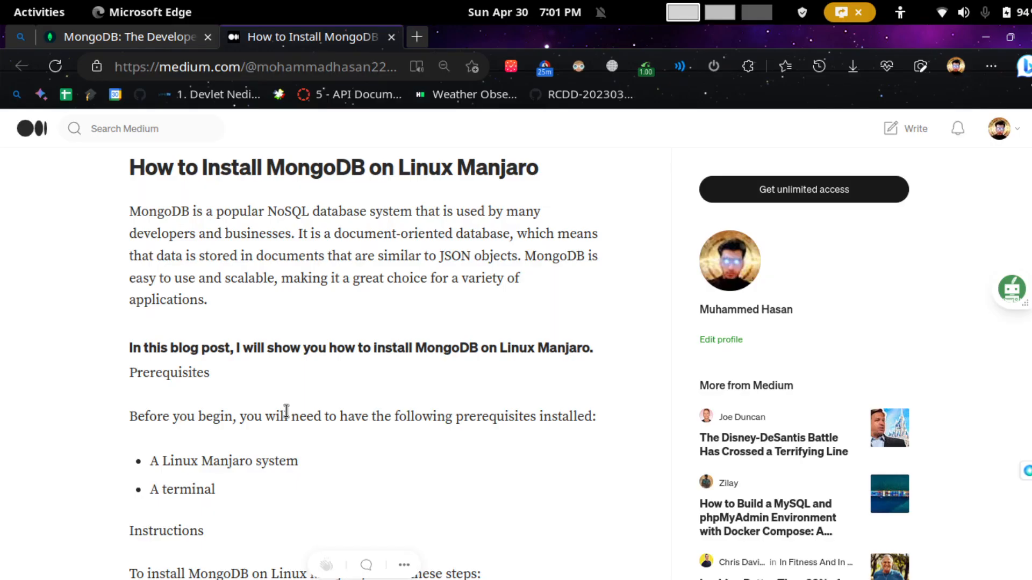
scroll("down", 3)
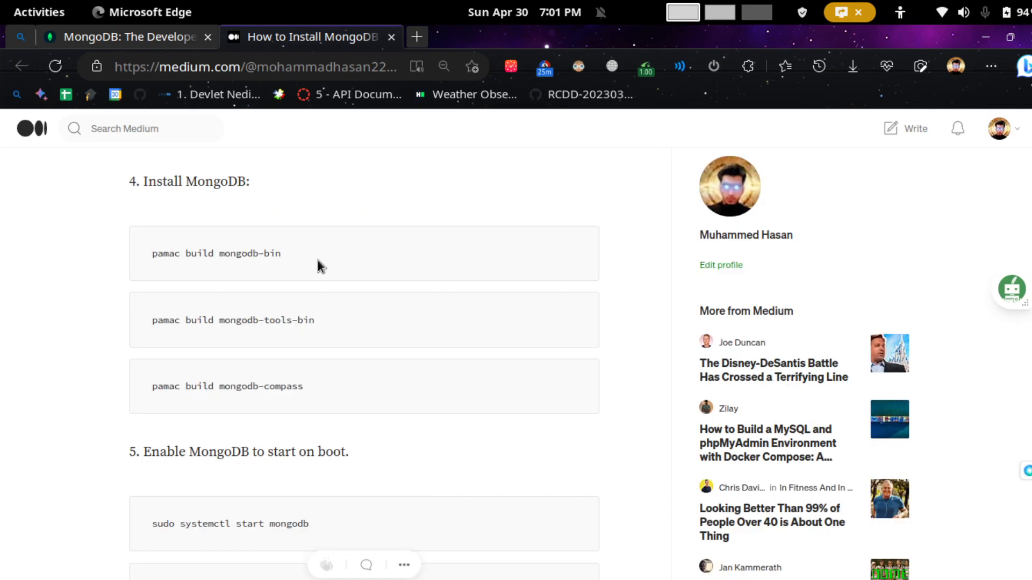
mouse_move(169, 257)
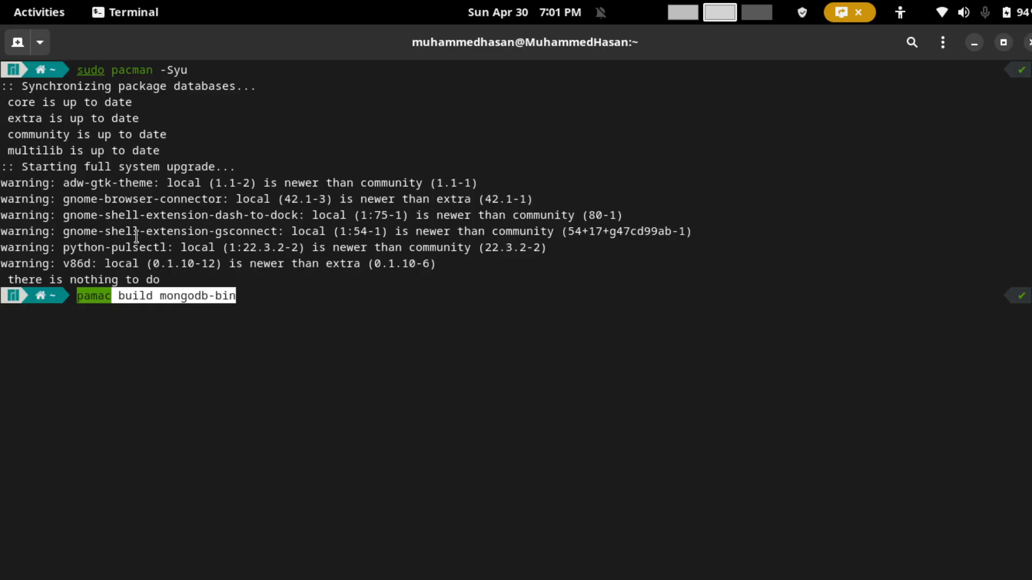
- Bring the mongodb-tools-bin and mongodb-compass pamac commands into Terminal and clear the prompt line
left_click(219, 296)
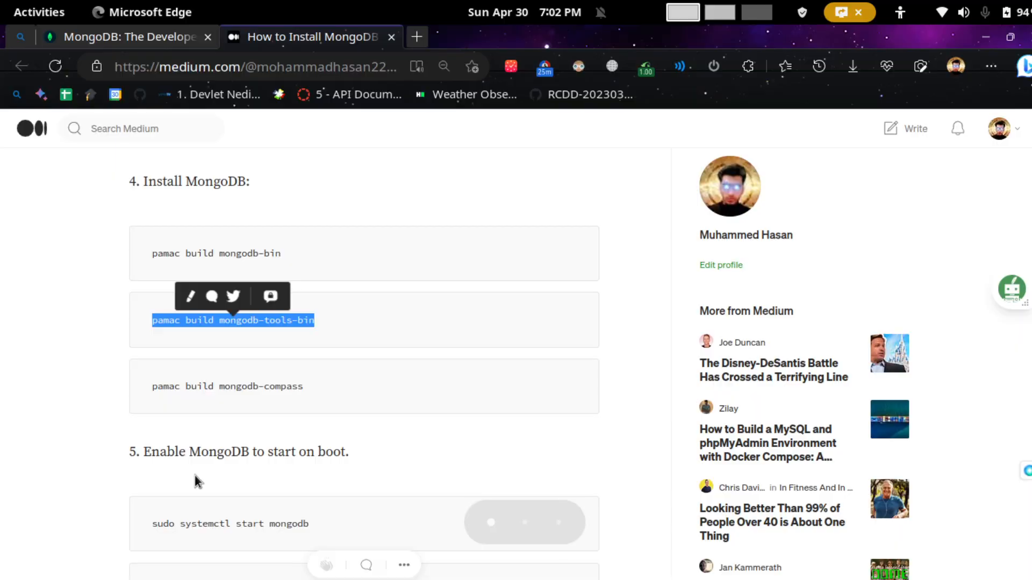
left_click(348, 396)
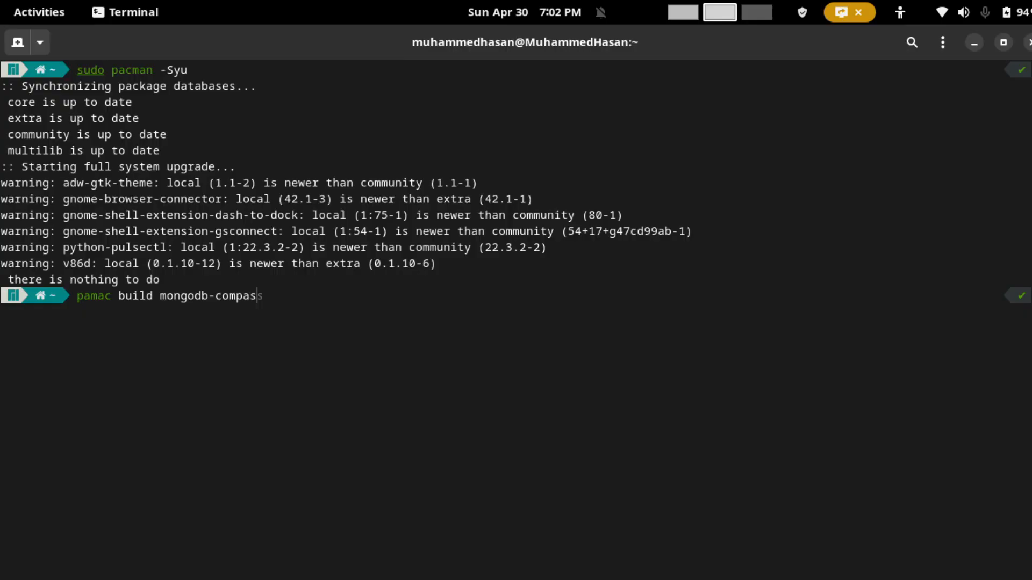
key("ctrl+u")
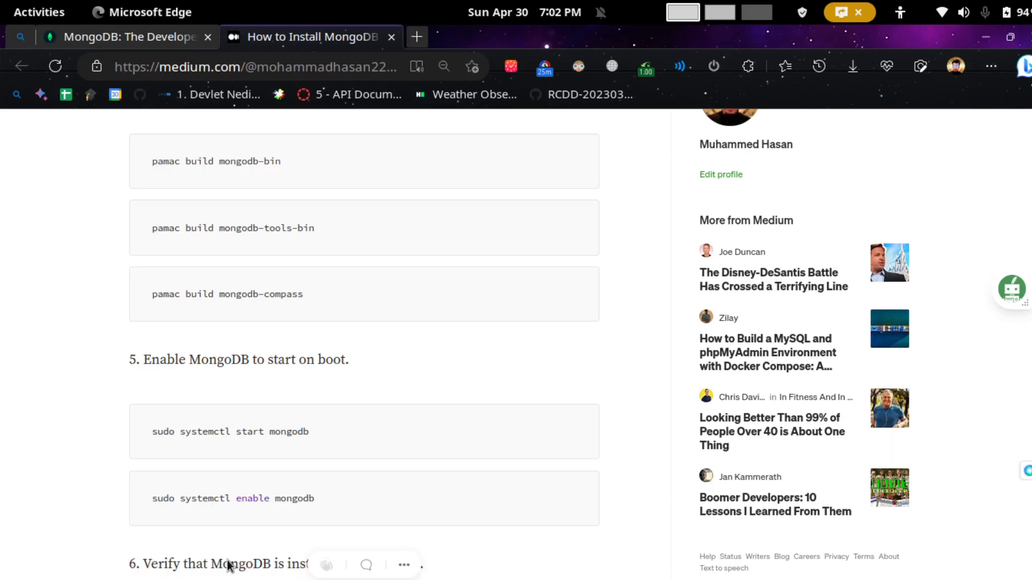
mouse_move(297, 454)
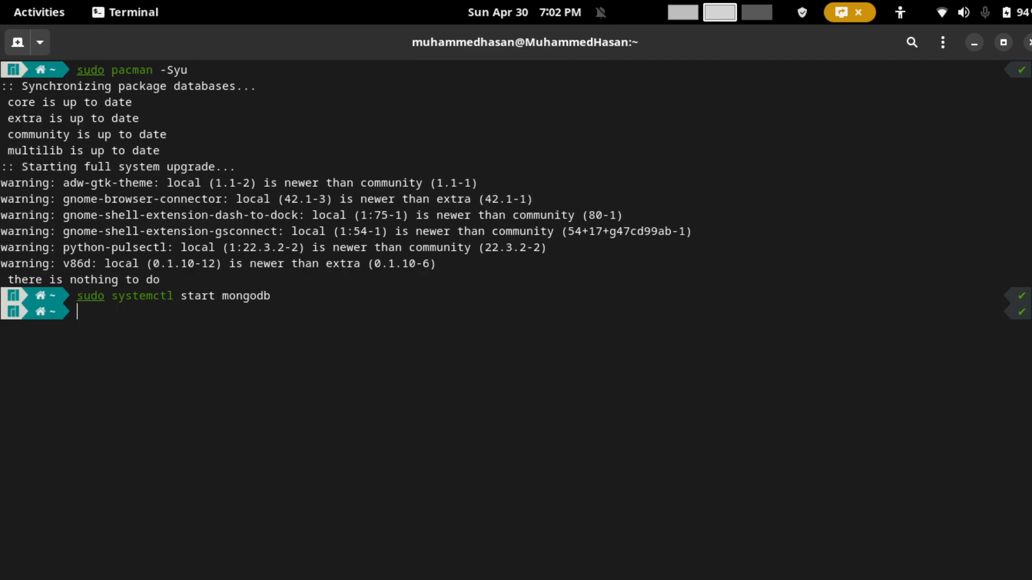
- Enable the mongodb service at boot with sudo systemctl enable mongodb
type("sudo systemctl enable mongodb")
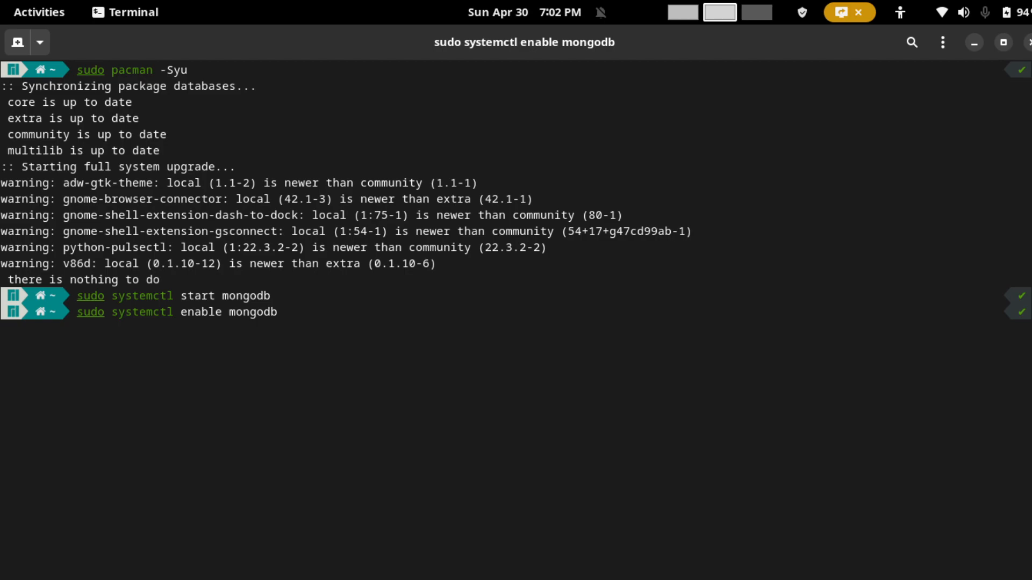
key("Return")
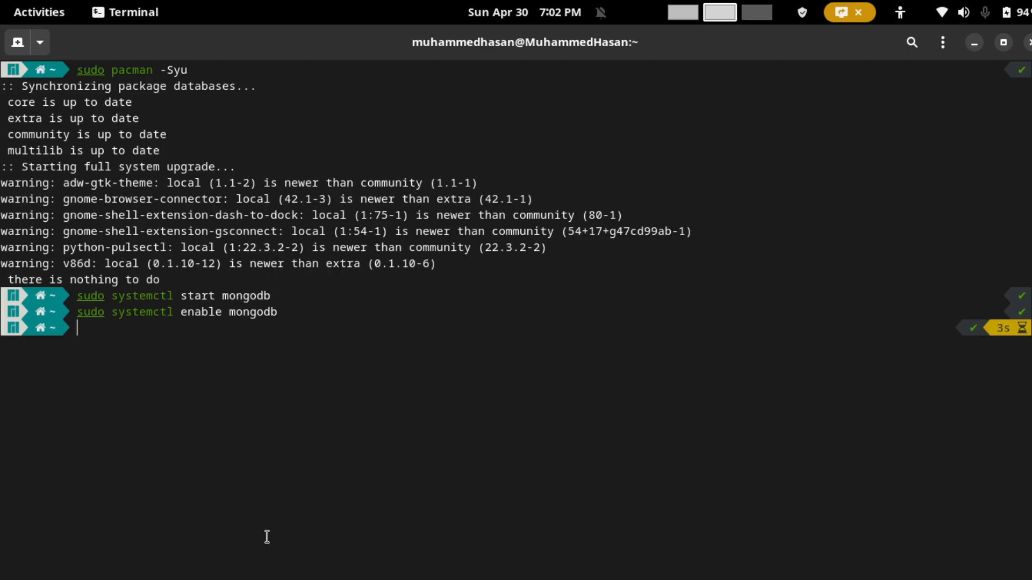
- Cancel the garbled line and run mongod --version, showing db version v6.0.5 and build info
type("mongod --version")
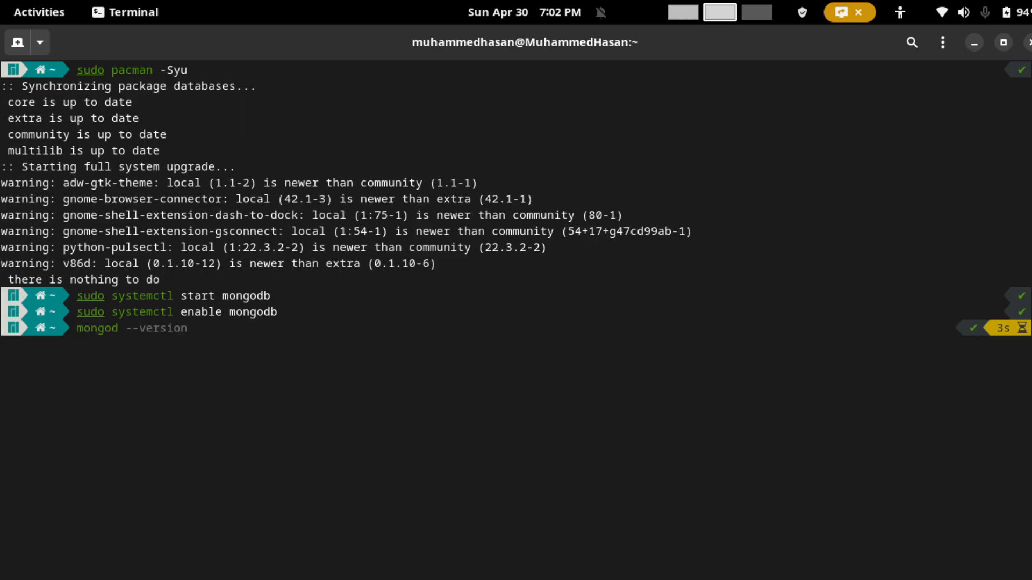
key("ctrl+c")
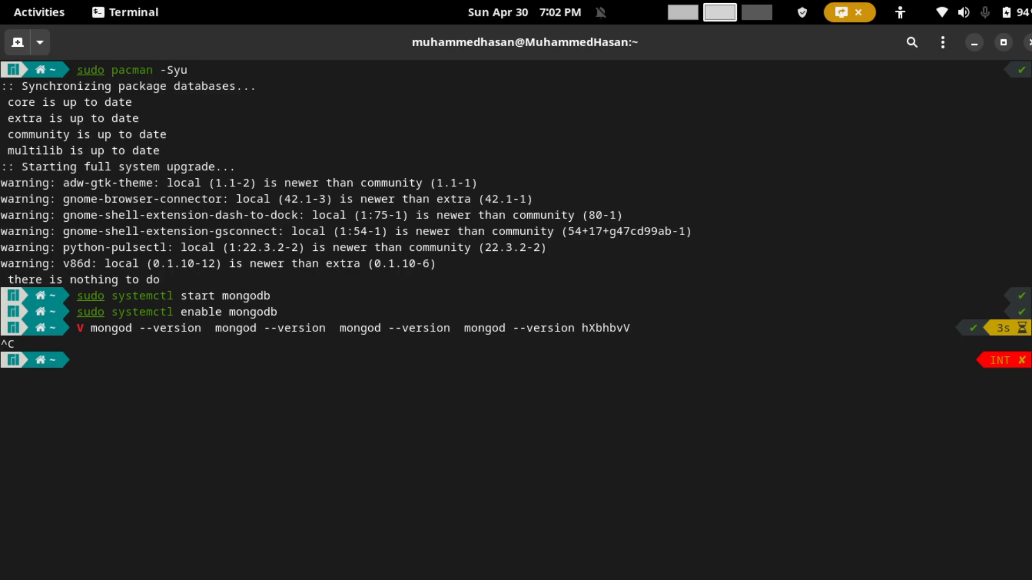
type("mongod --version")
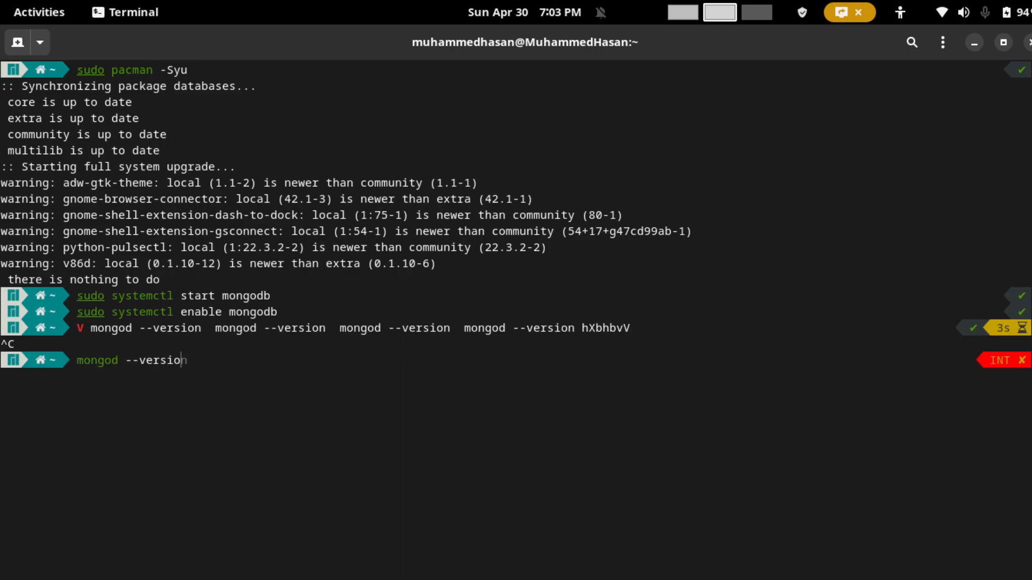
key("Return")
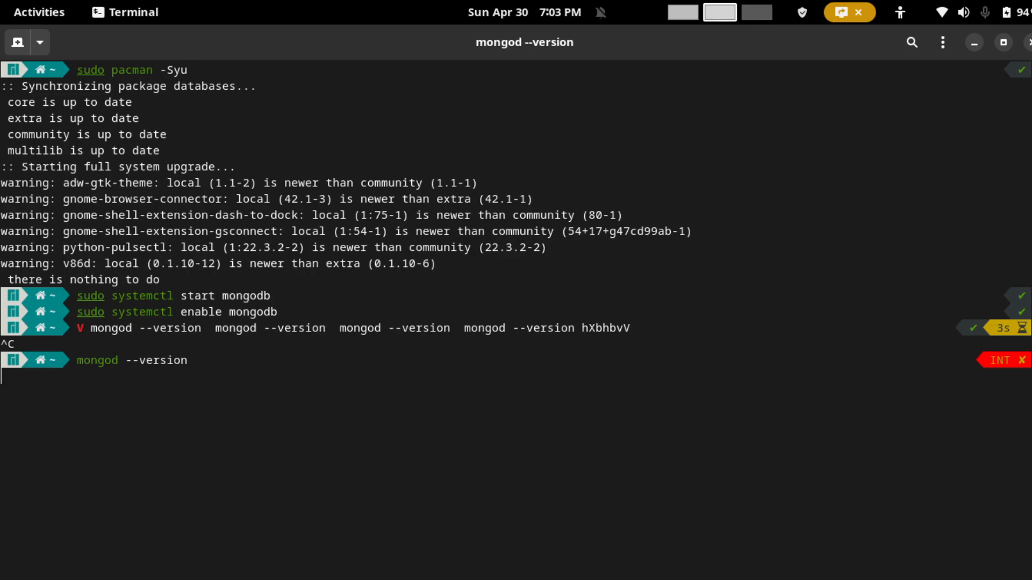
key("Return")
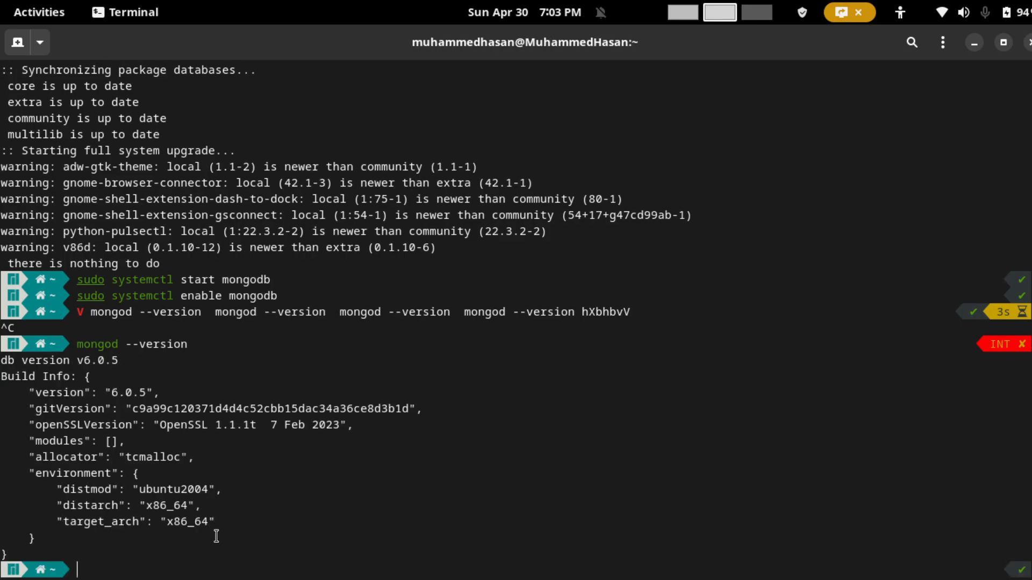
mouse_move(105, 562)
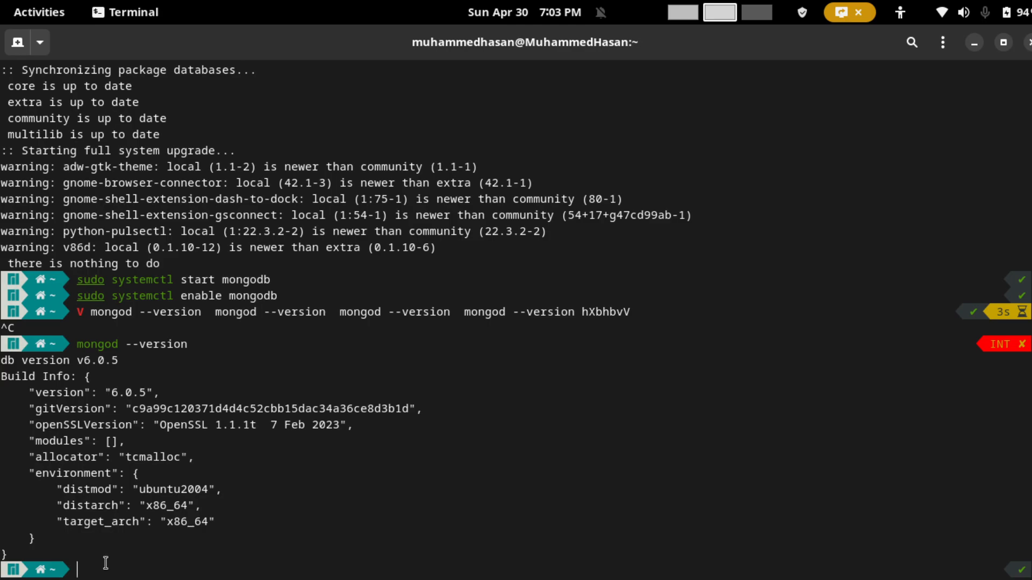
- Launch mongosh, connecting to MongoDB 6.0.5 on 127.0.0.1:27017 at the test> prompt
type("mongod --version")
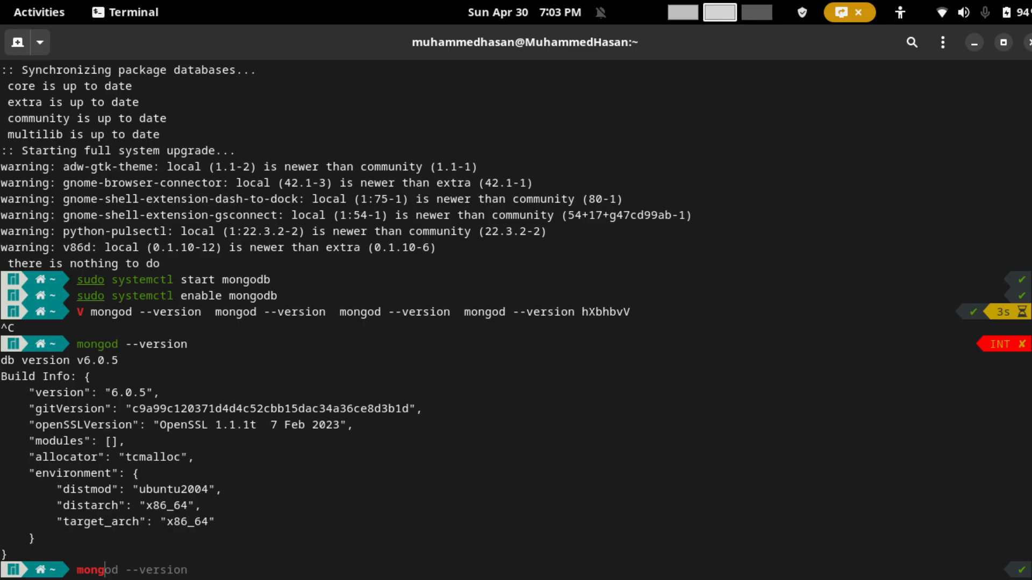
type("mongosh")
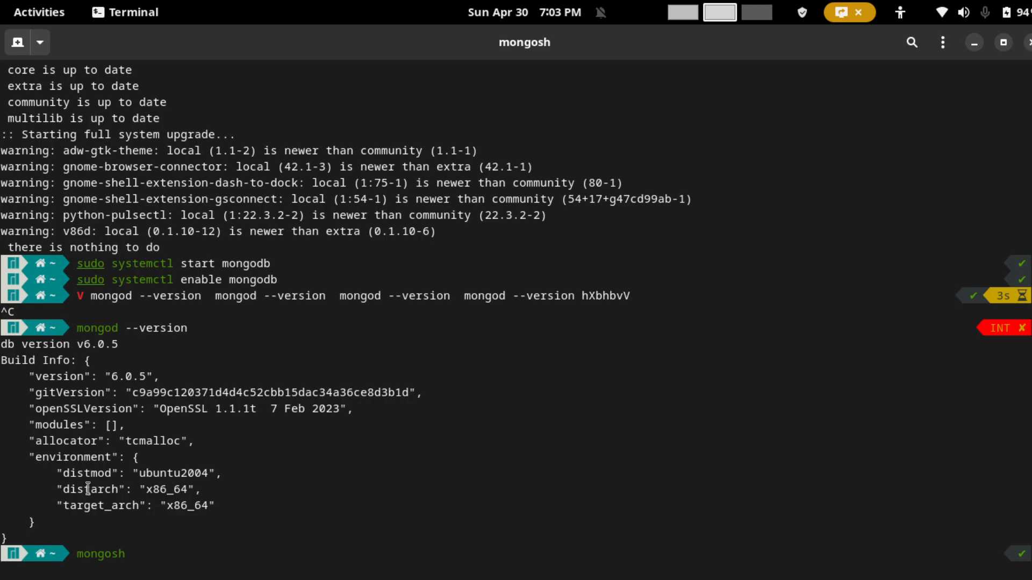
key("Return")
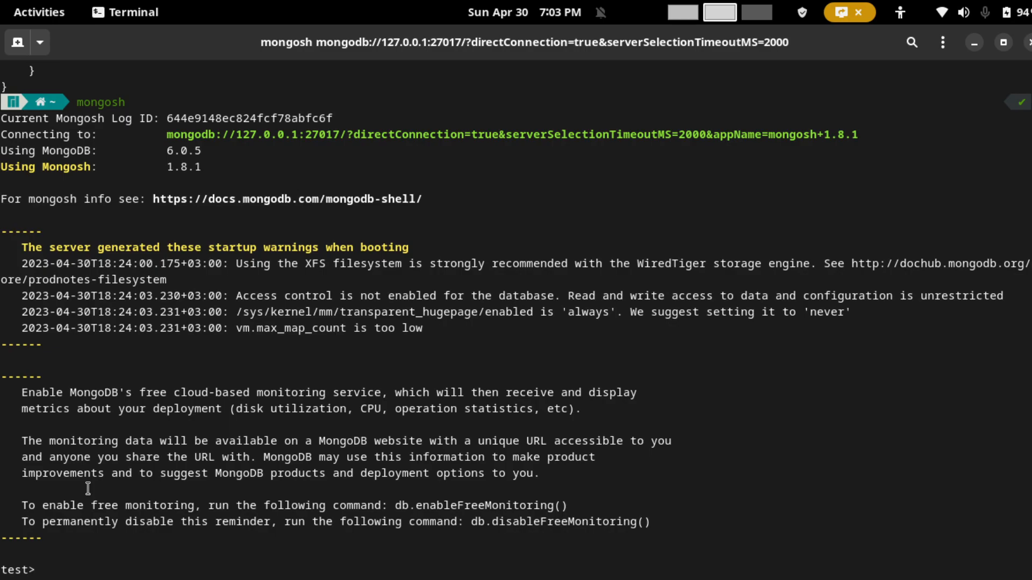
mouse_move(851, 66)
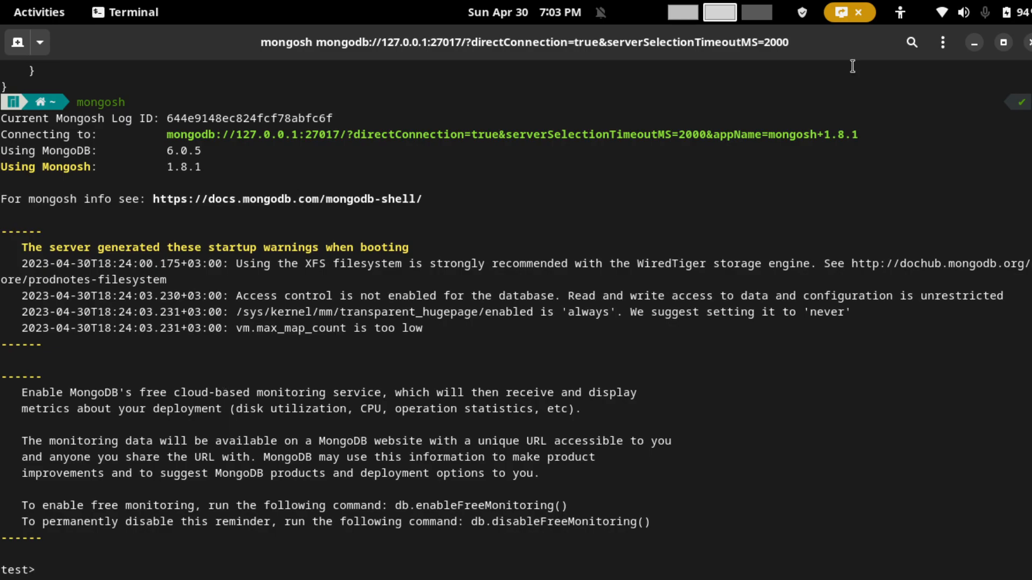